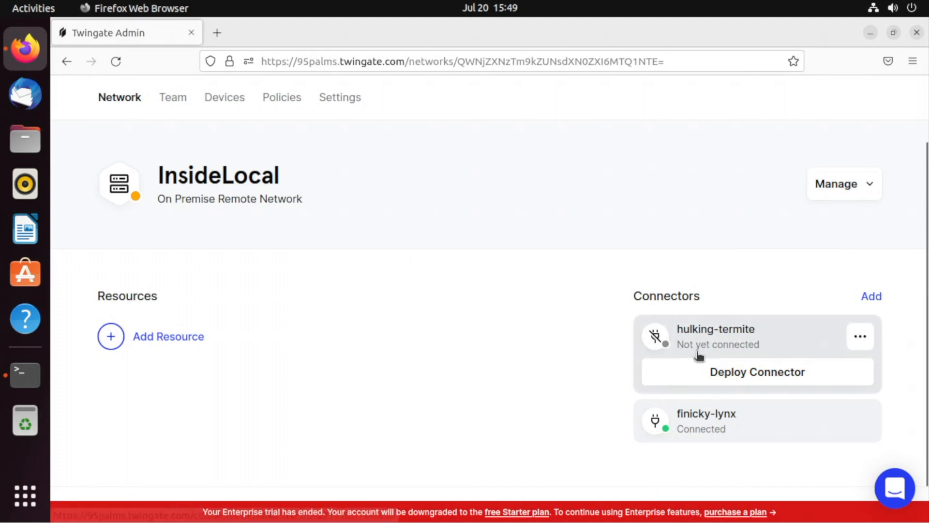
- Start Deploy Connector for hulking-termite and move down to Step 2, Generate Tokens
{"action": "left_click", "coordinate": [757, 371]}
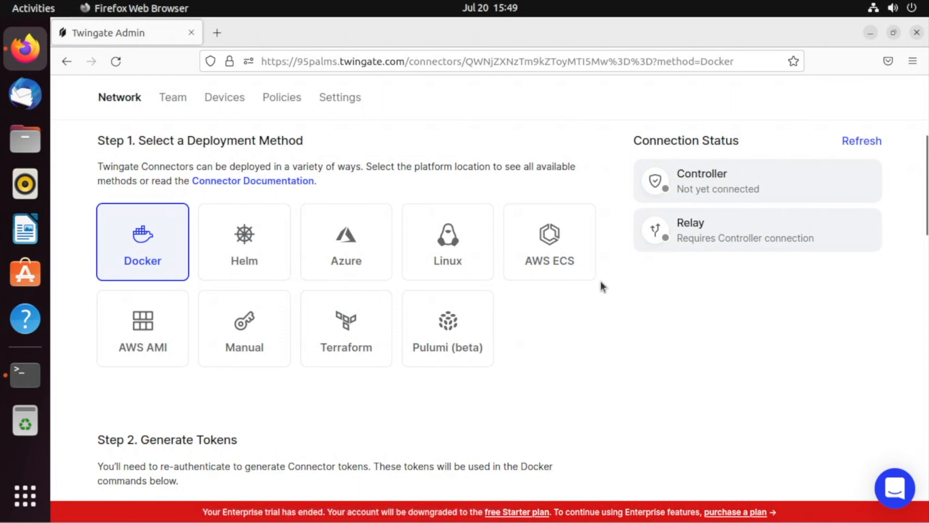
{"action": "scroll", "scroll_direction": "down", "scroll_amount": 3}
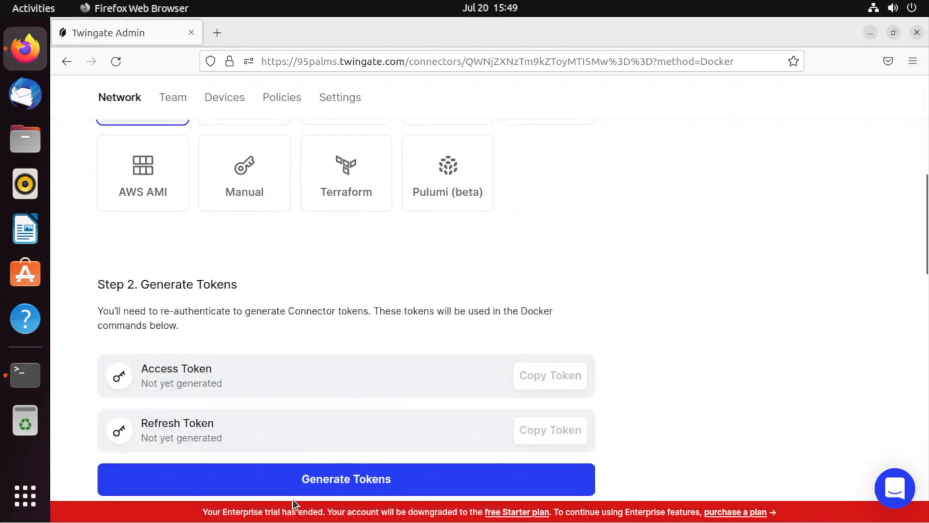
- Generate tokens by signing in with Google and choosing the account, returning to the connector page
{"action": "left_click", "coordinate": [345, 479]}
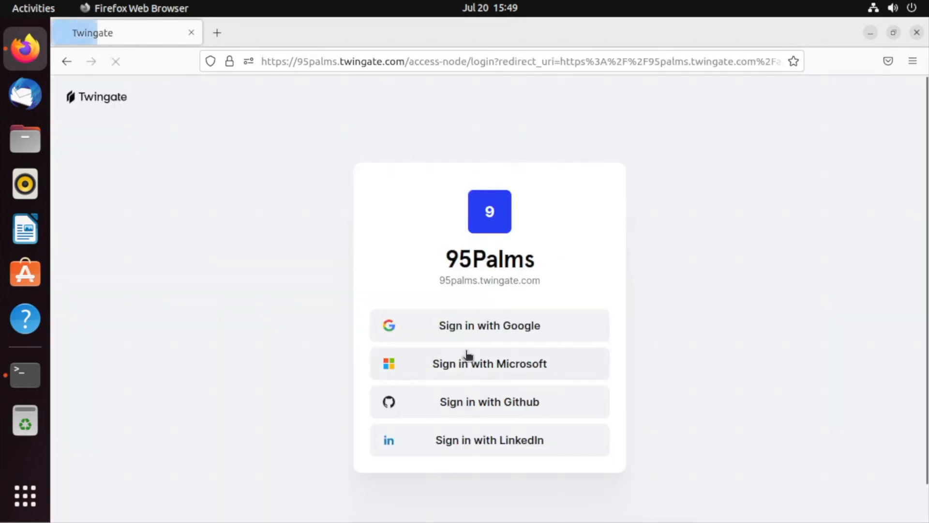
{"action": "left_click", "coordinate": [489, 325]}
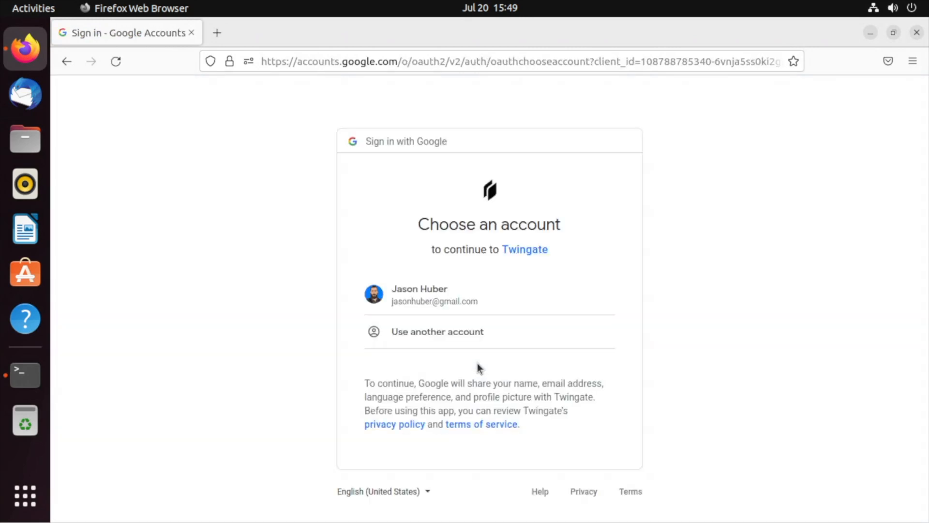
{"action": "left_click", "coordinate": [435, 294]}
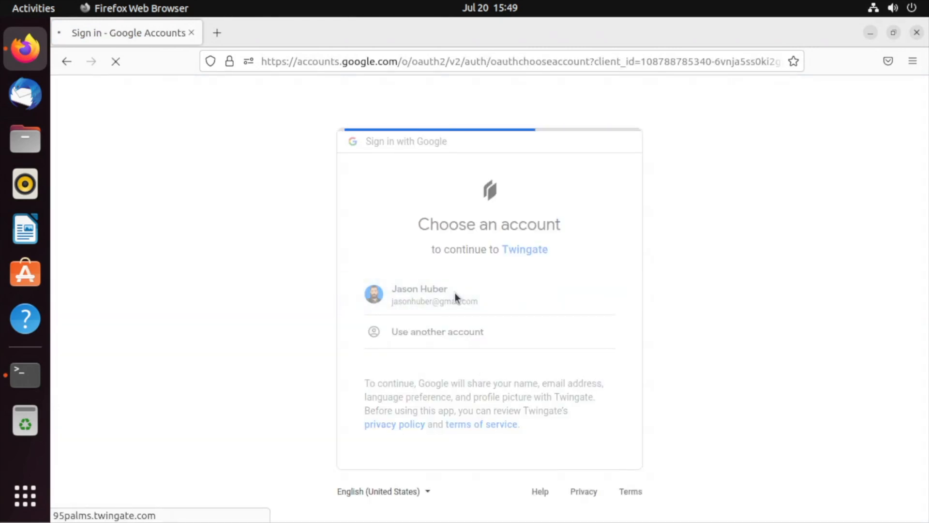
{"action": "left_click", "coordinate": [434, 294]}
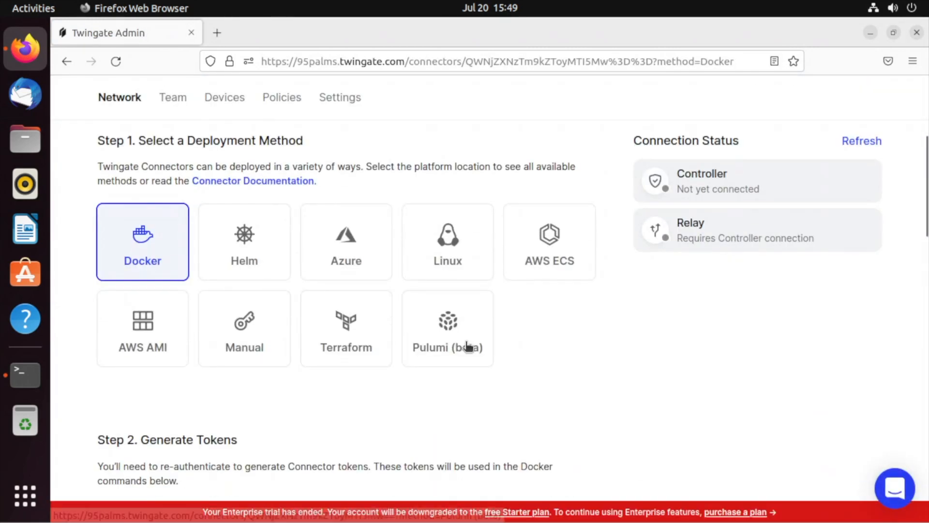
- Copy the Step 4 Docker run command for twingate-hulking-termite with its generated tokens
{"action": "scroll", "scroll_direction": "down", "scroll_amount": 3}
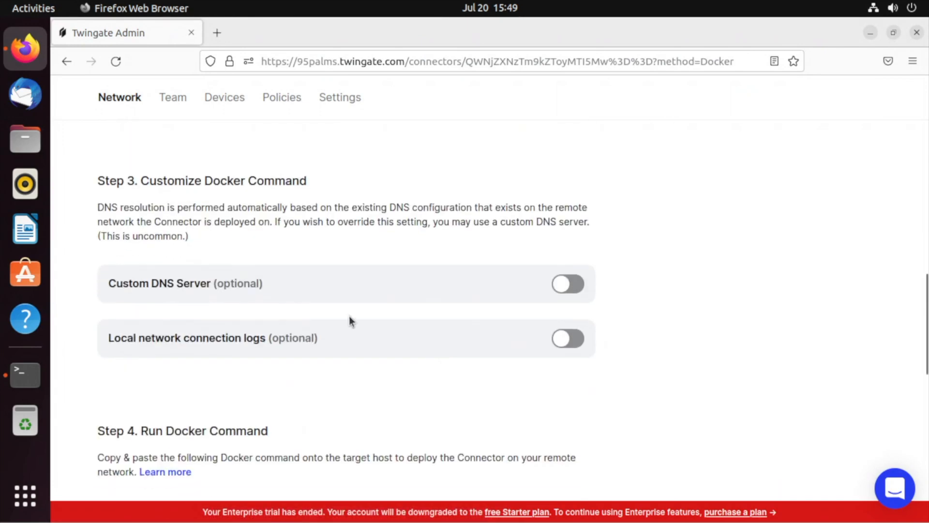
{"action": "mouse_move", "coordinate": [189, 338]}
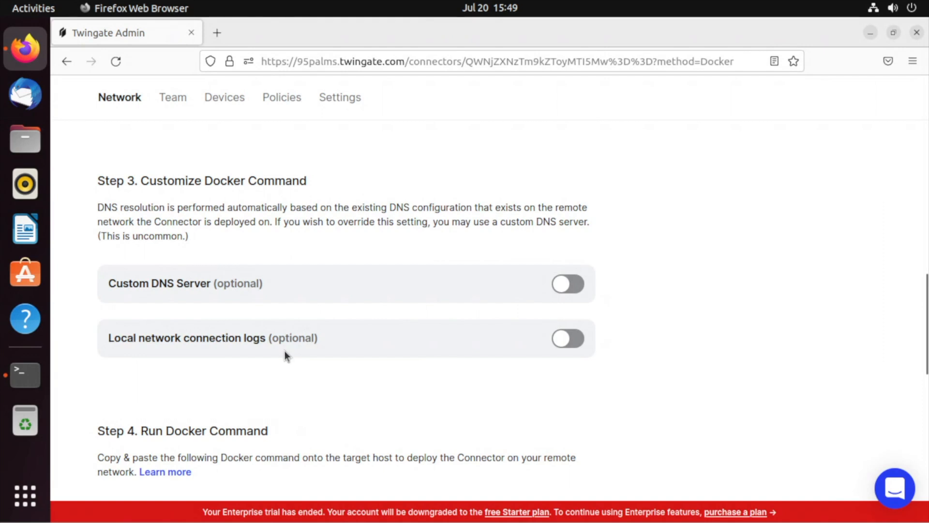
{"action": "mouse_move", "coordinate": [329, 357]}
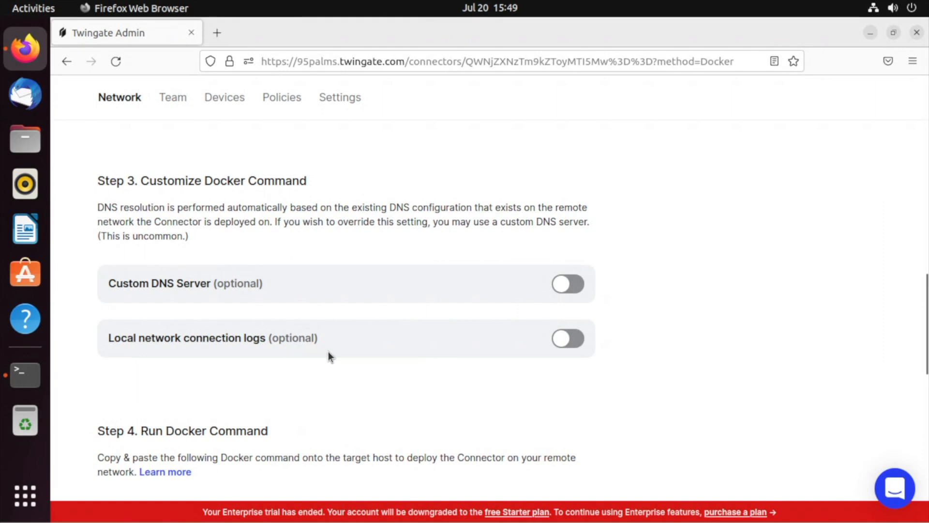
{"action": "scroll", "scroll_direction": "down", "scroll_amount": 3}
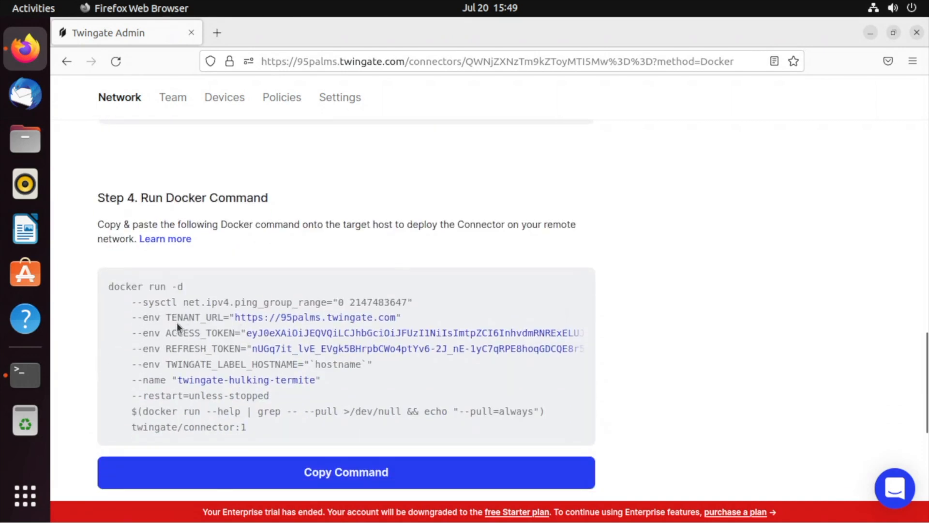
{"action": "left_click", "coordinate": [346, 471]}
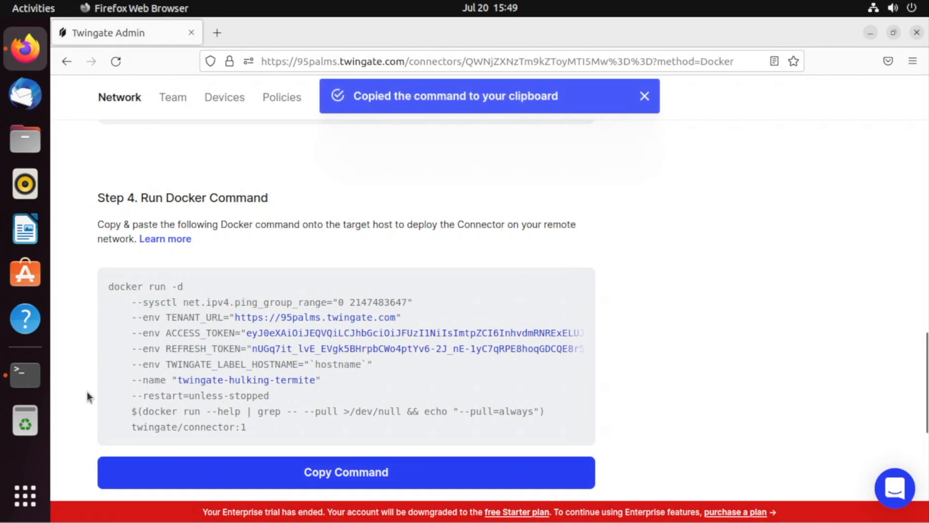
- Launch Terminal from the dock and begin the command with sudo before pasting docker run
{"action": "left_click", "coordinate": [25, 375]}
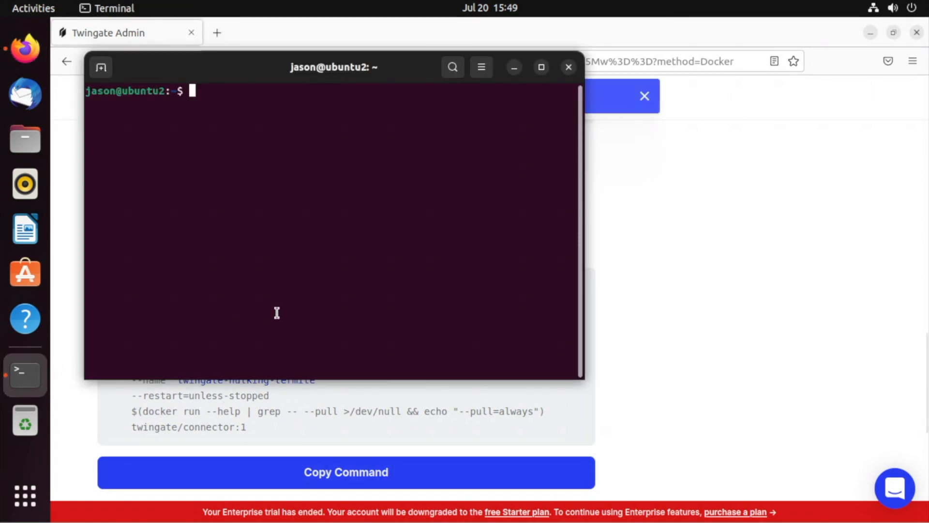
{"action": "type", "text": "sudo"}
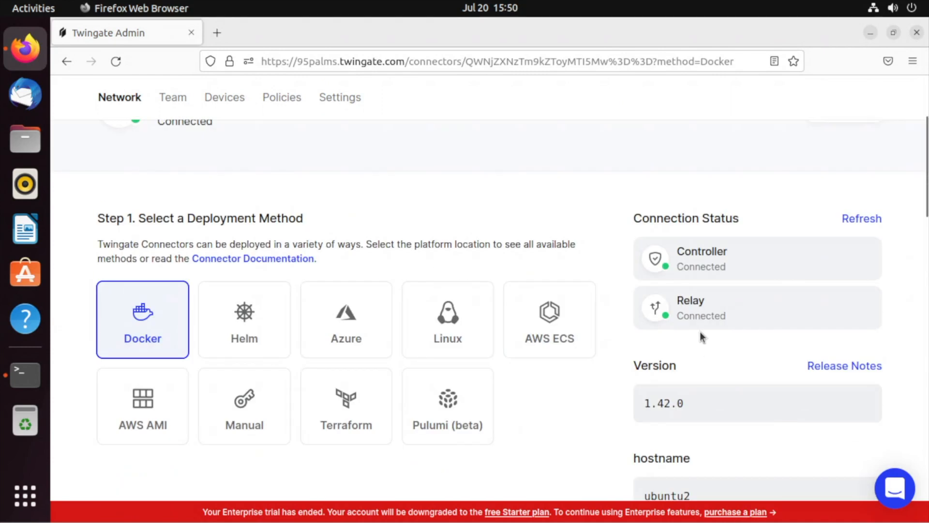
{"action": "mouse_move", "coordinate": [506, 247]}
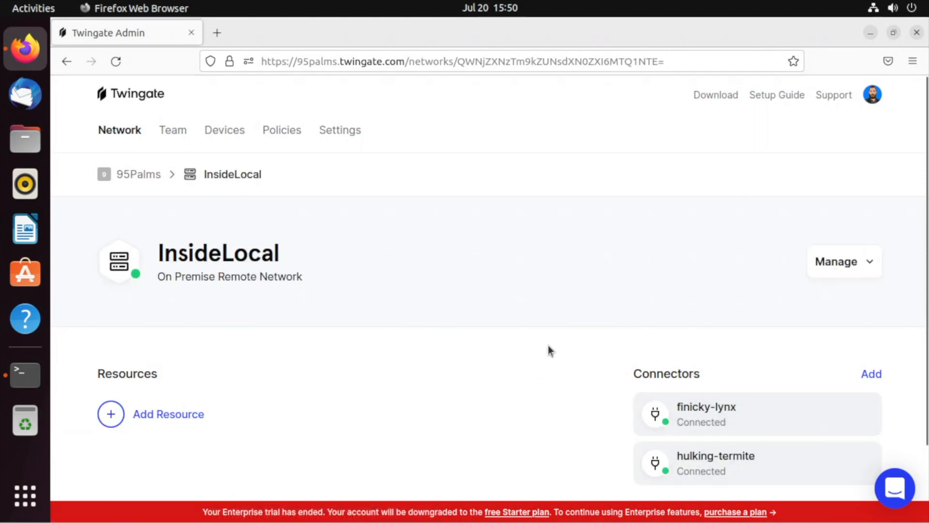
{"action": "mouse_move", "coordinate": [550, 338]}
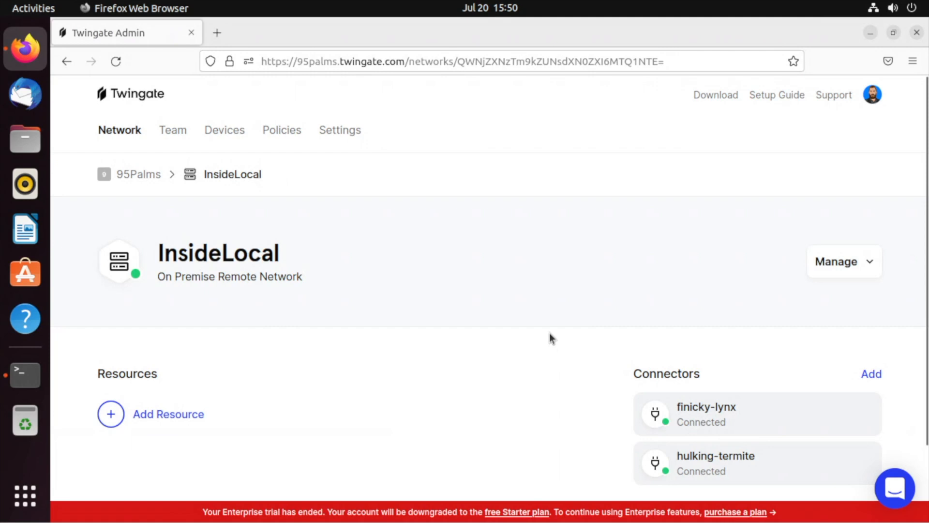
{"action": "mouse_move", "coordinate": [536, 322]}
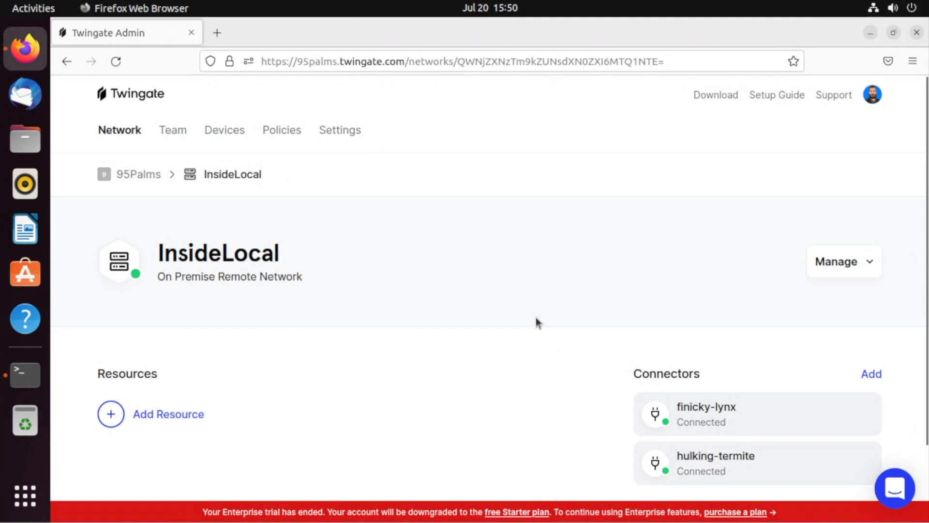
- Scroll the InsideLocal network page to the Connectors list showing finicky-lynx and hulking-termite Connected
{"action": "scroll", "scroll_direction": "down", "scroll_amount": 3}
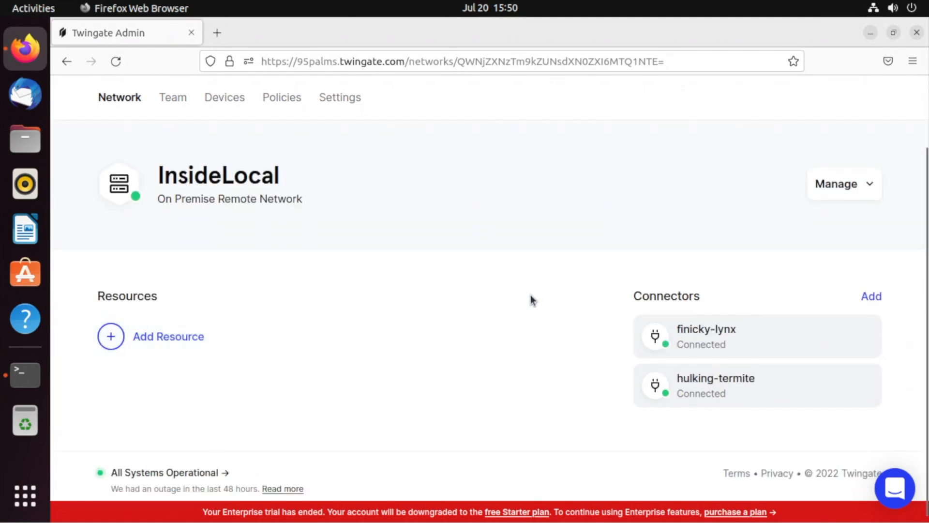
{"action": "mouse_move", "coordinate": [533, 271]}
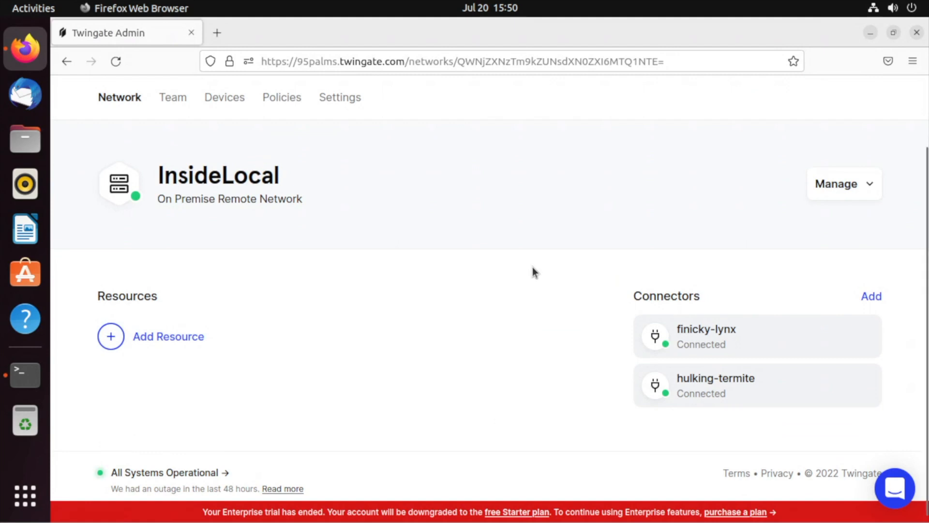
{"action": "mouse_move", "coordinate": [557, 280]}
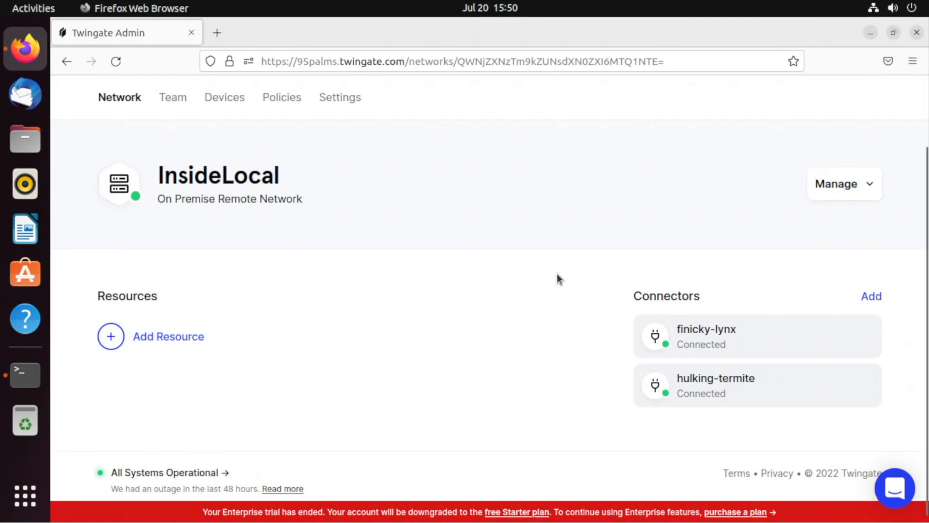